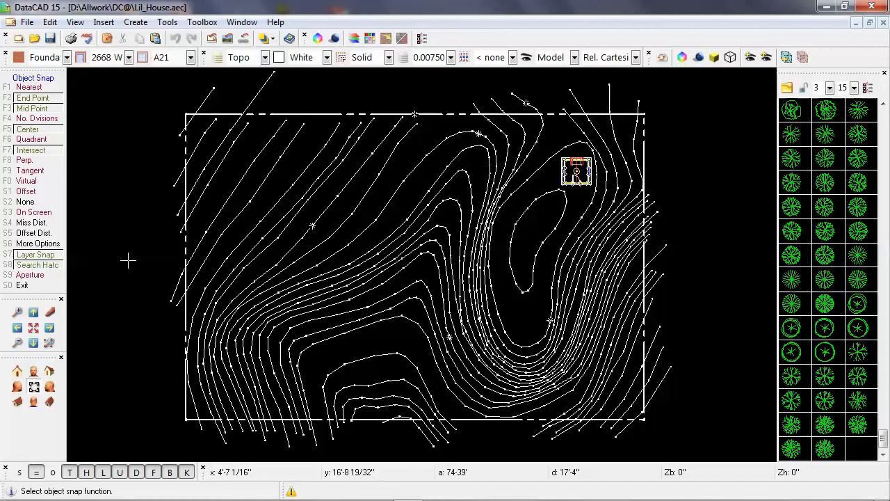
Step: Clear all object snap modes, enable only Nearest, and exit the snap options
{"action": "left_click", "coordinate": [29, 86]}
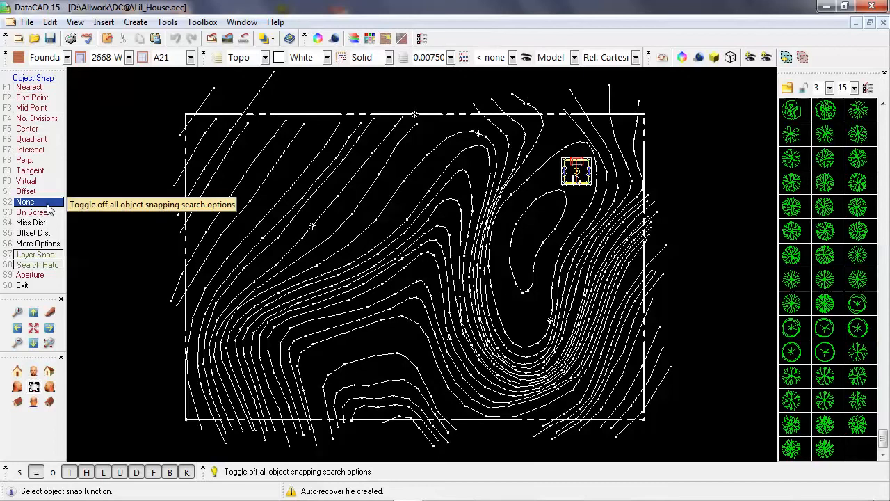
{"action": "left_click", "coordinate": [25, 201]}
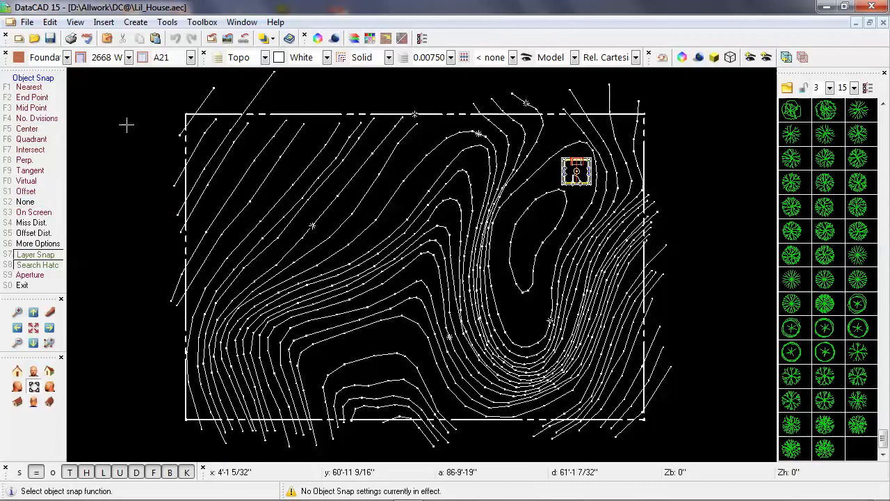
{"action": "left_click", "coordinate": [29, 86]}
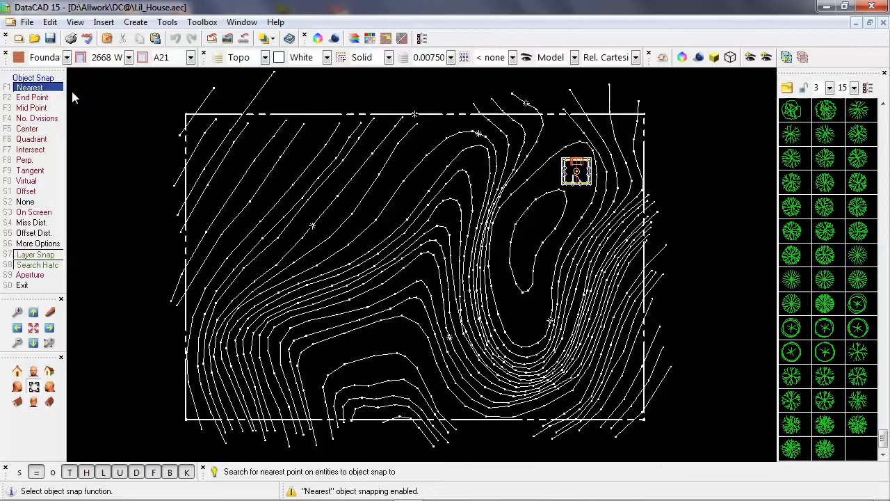
{"action": "mouse_move", "coordinate": [116, 100]}
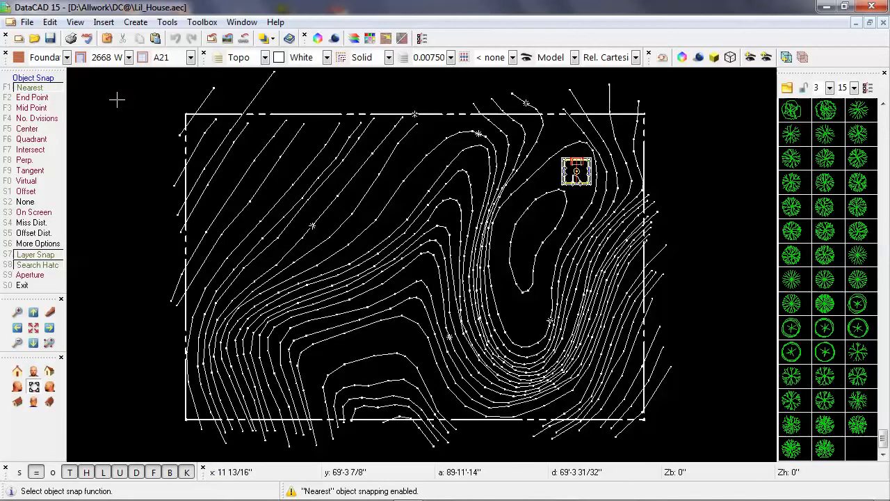
{"action": "left_click", "coordinate": [31, 78]}
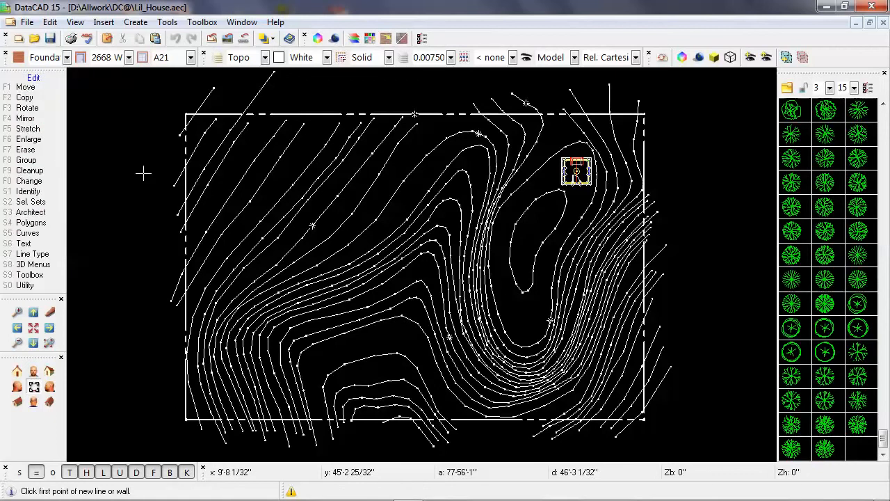
{"action": "mouse_move", "coordinate": [159, 183]}
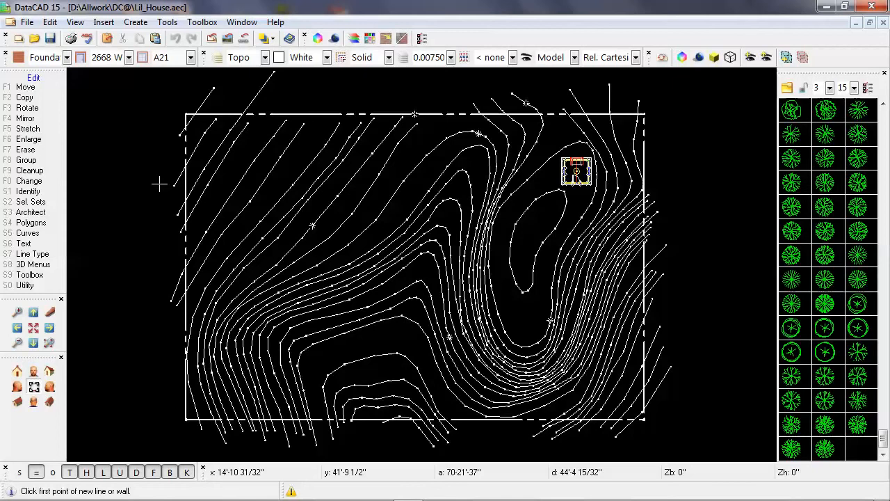
{"action": "mouse_move", "coordinate": [116, 307]}
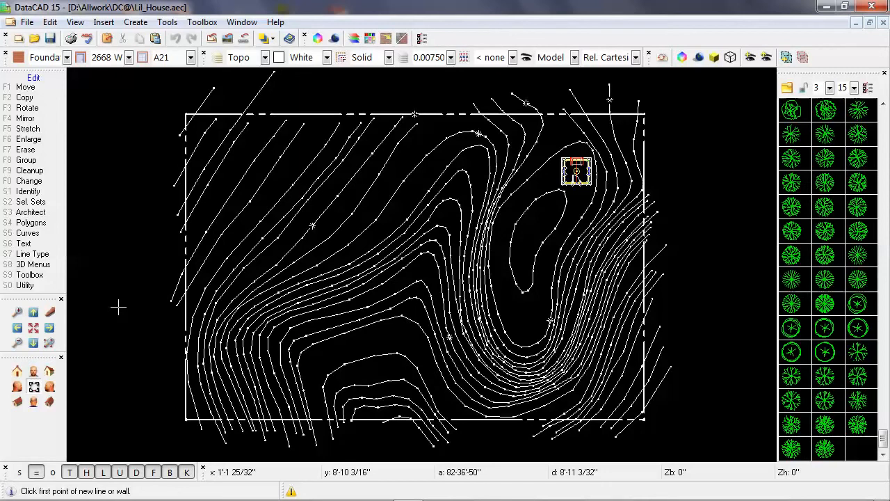
{"action": "left_click", "coordinate": [27, 233]}
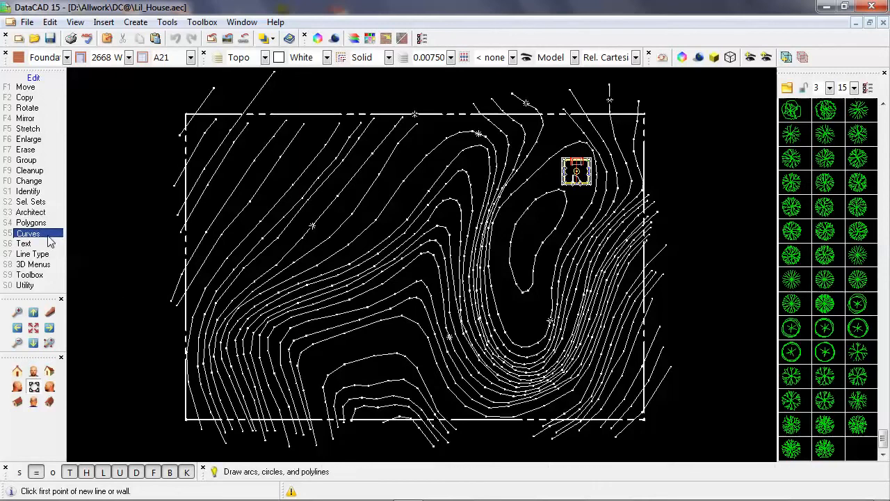
Step: Enter the polyline tools from the Curves menu
{"action": "left_click", "coordinate": [27, 234]}
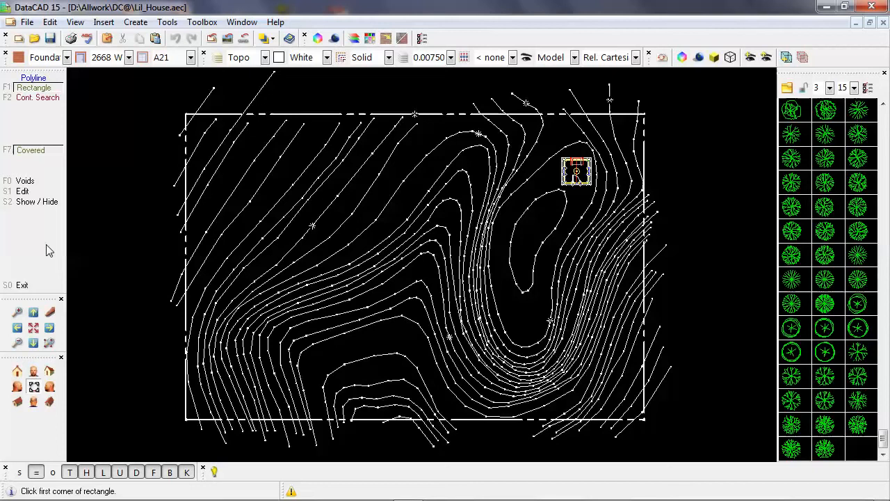
{"action": "mouse_move", "coordinate": [128, 189]}
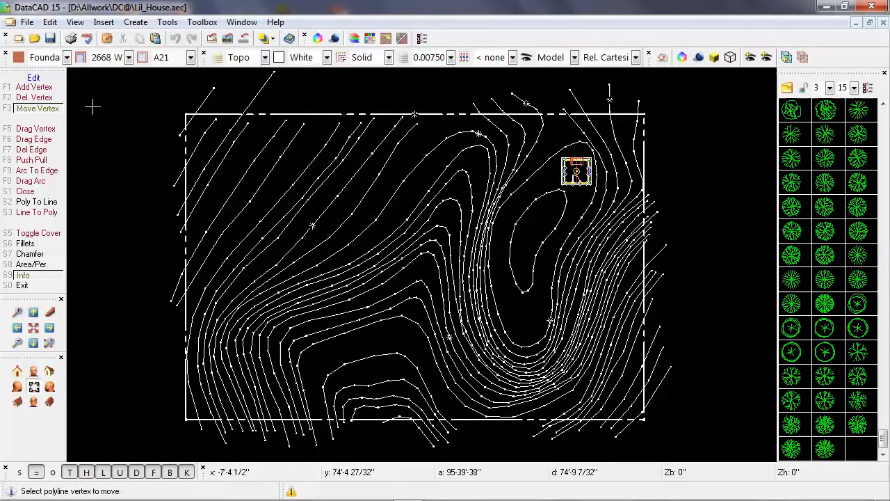
{"action": "mouse_move", "coordinate": [250, 111]}
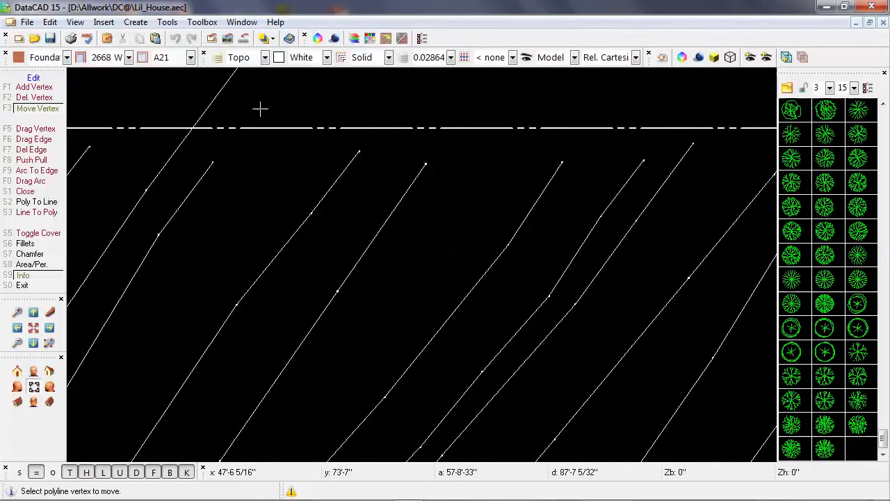
{"action": "mouse_move", "coordinate": [86, 145]}
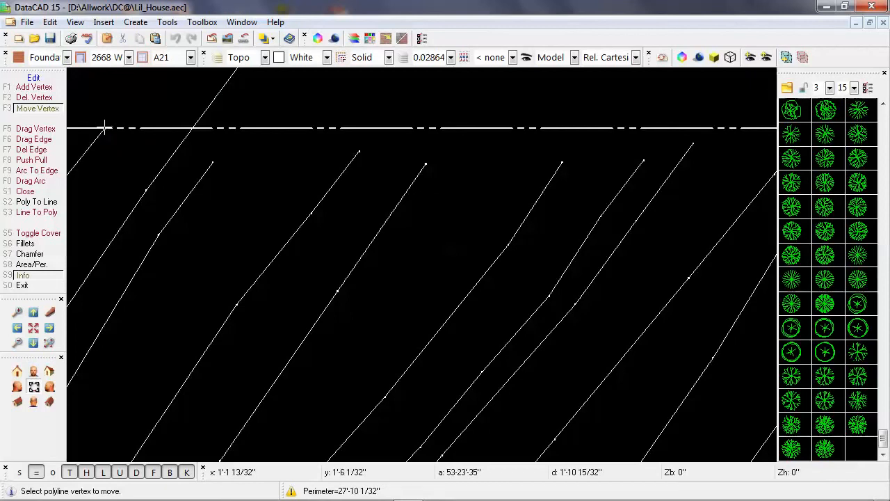
{"action": "mouse_move", "coordinate": [106, 131]}
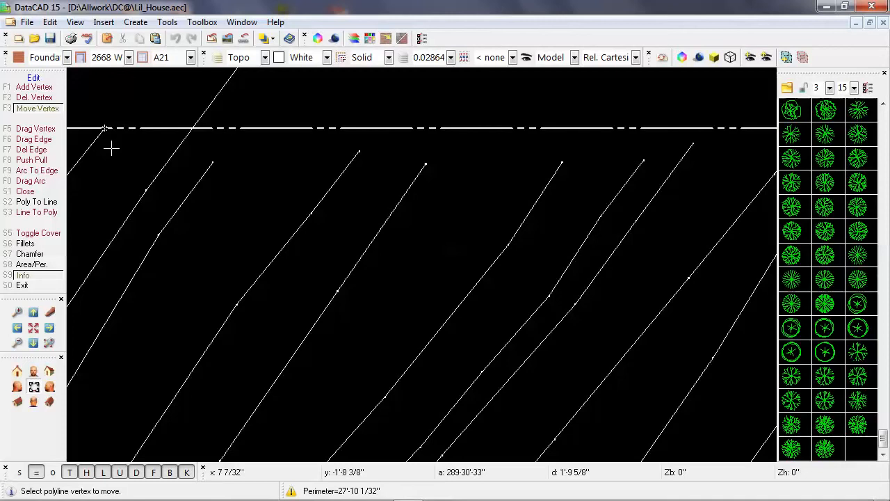
{"action": "mouse_move", "coordinate": [214, 160]}
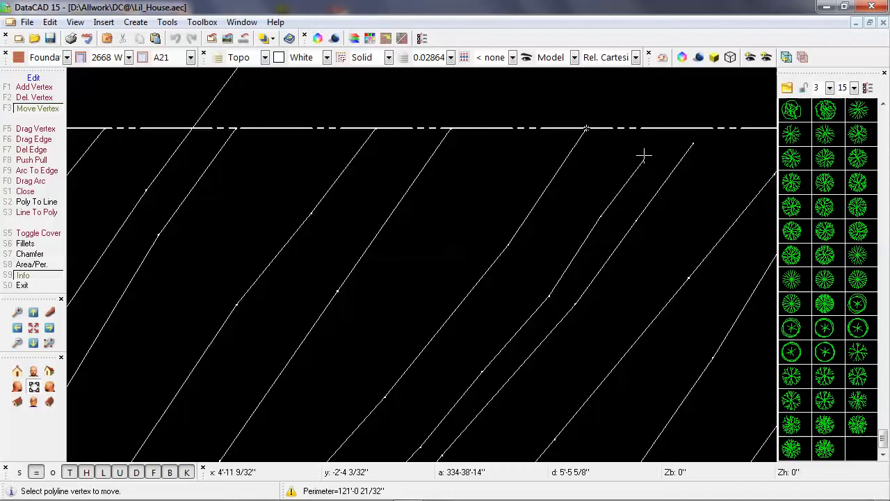
Step: Drag a contour endpoint onto the top property line using Nearest snap
{"action": "left_click_drag", "start_coordinate": [587, 128], "coordinate": [662, 134]}
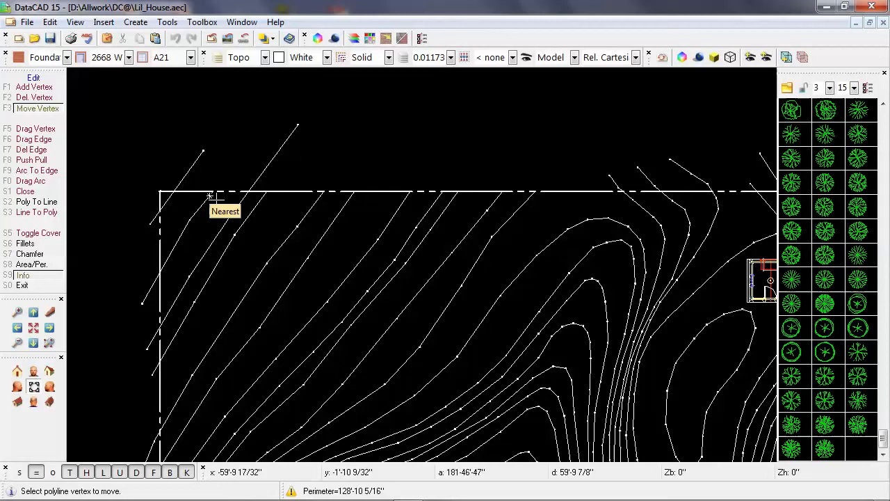
{"action": "mouse_move", "coordinate": [230, 215]}
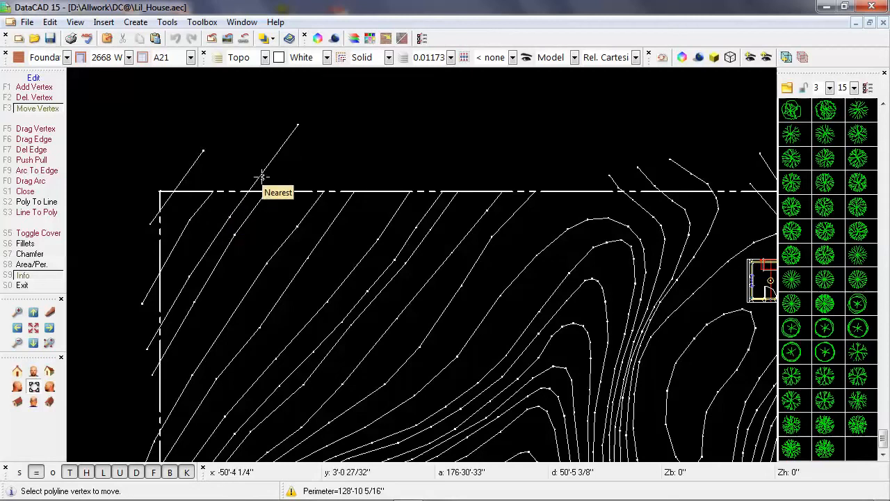
{"action": "mouse_move", "coordinate": [318, 205]}
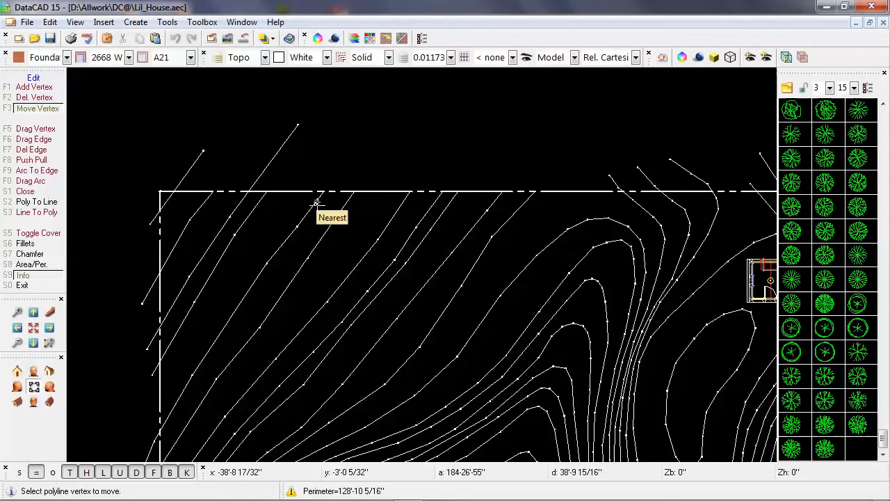
{"action": "mouse_move", "coordinate": [315, 206]}
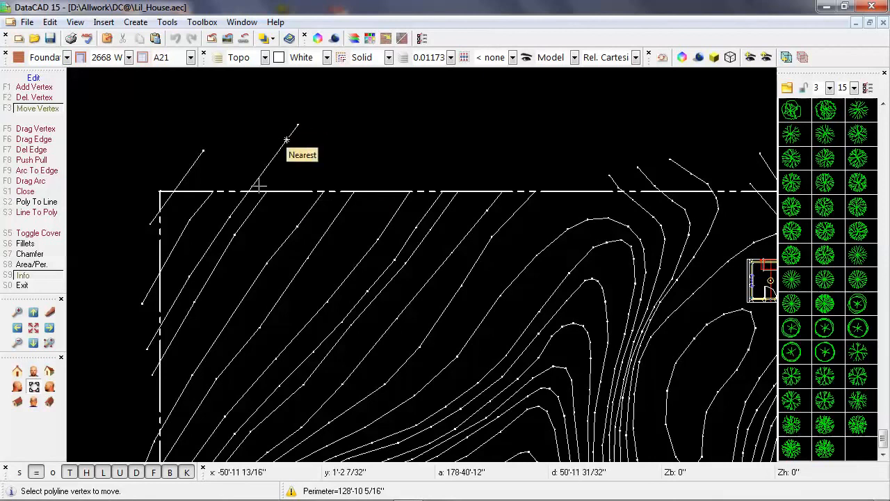
{"action": "mouse_move", "coordinate": [256, 188]}
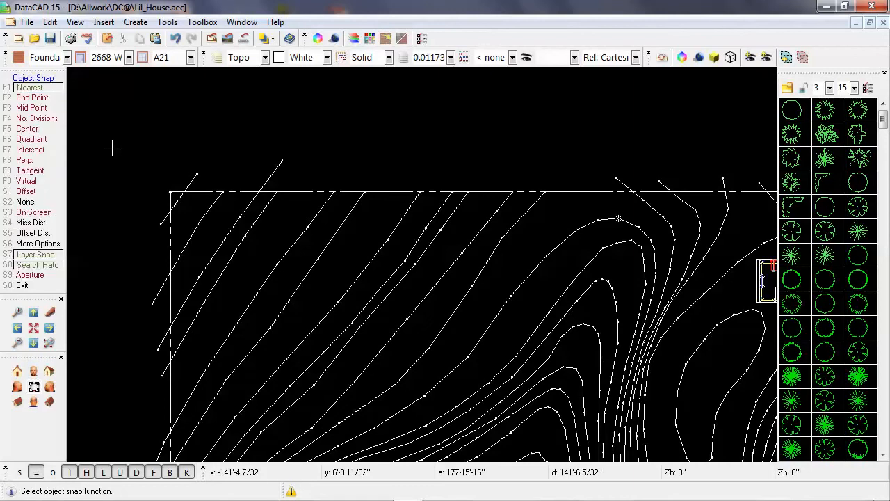
Step: Turn on Intersect snapping in the object snap options
{"action": "left_click", "coordinate": [31, 87]}
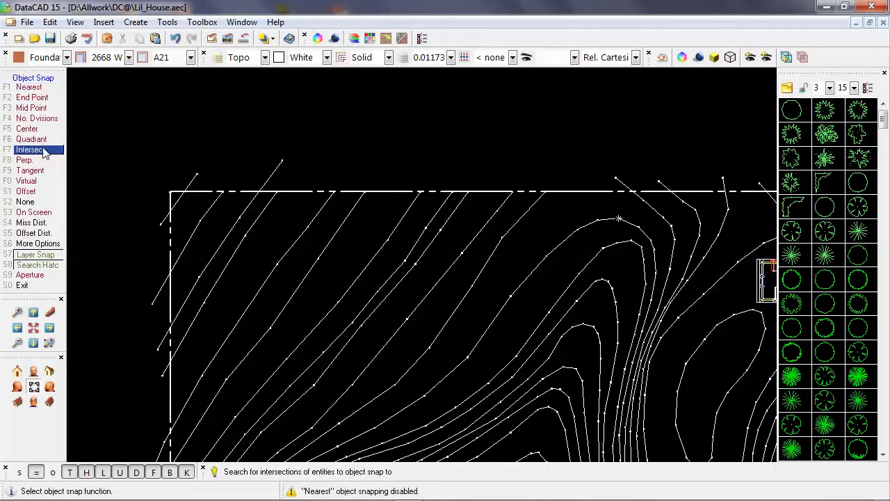
{"action": "left_click", "coordinate": [29, 150]}
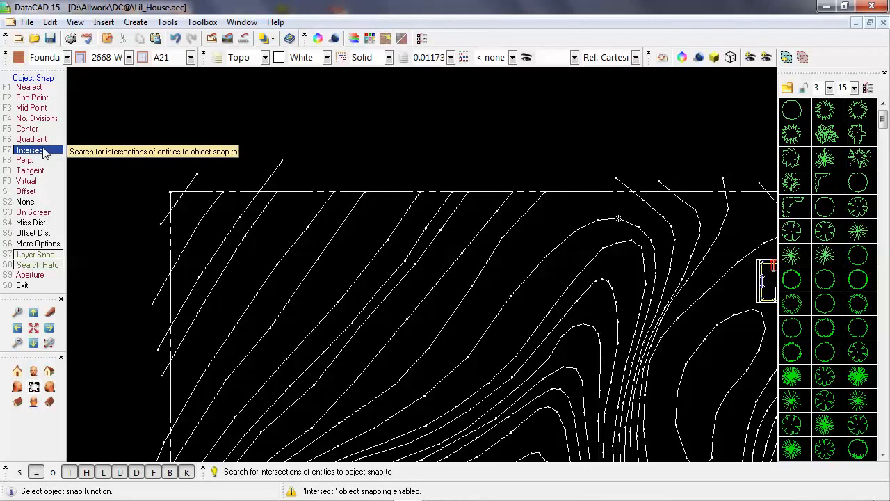
{"action": "mouse_move", "coordinate": [109, 128]}
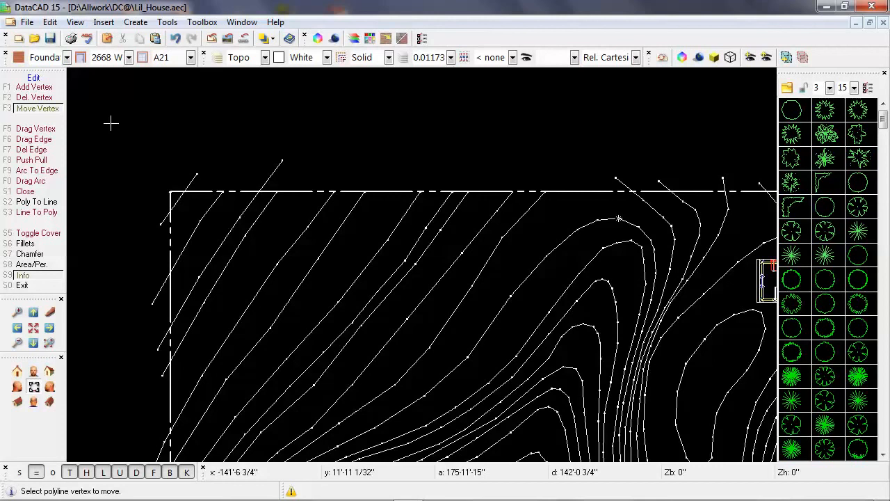
{"action": "mouse_move", "coordinate": [199, 169]}
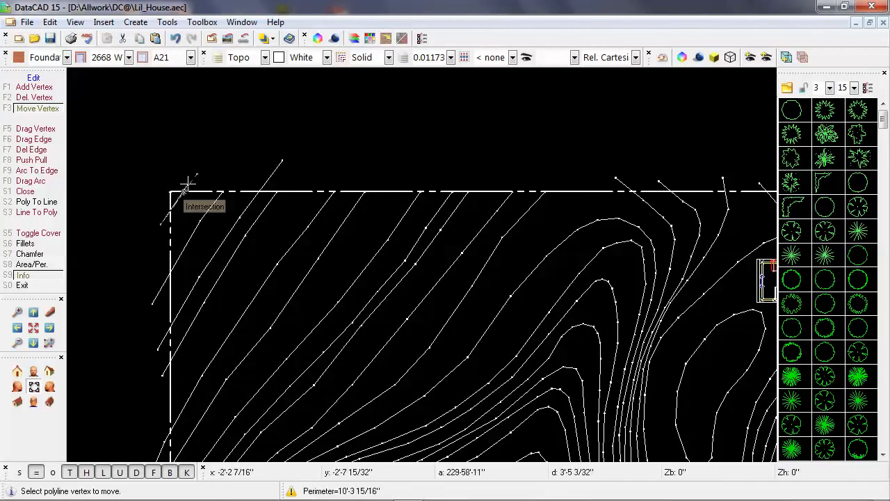
{"action": "mouse_move", "coordinate": [187, 189]}
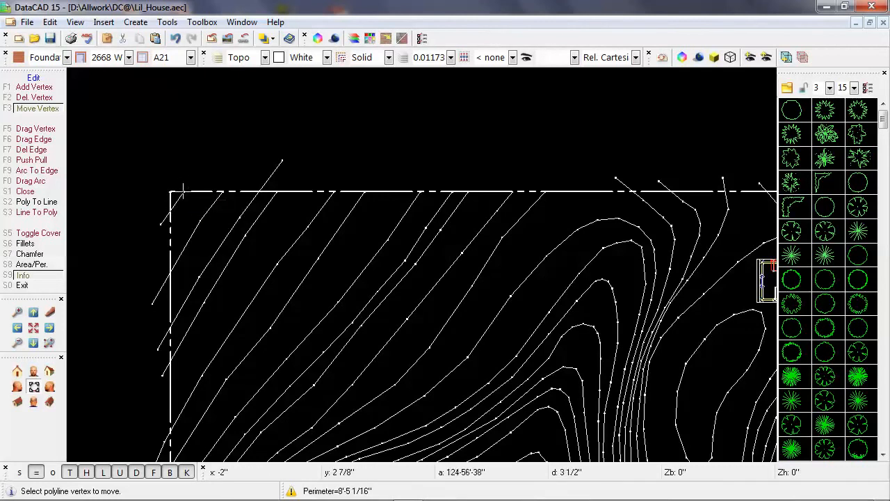
{"action": "mouse_move", "coordinate": [214, 164]}
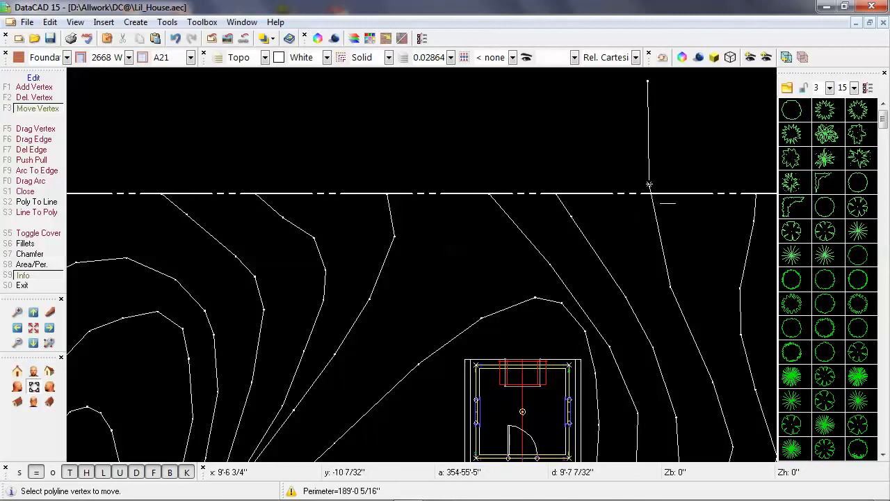
{"action": "mouse_move", "coordinate": [592, 150]}
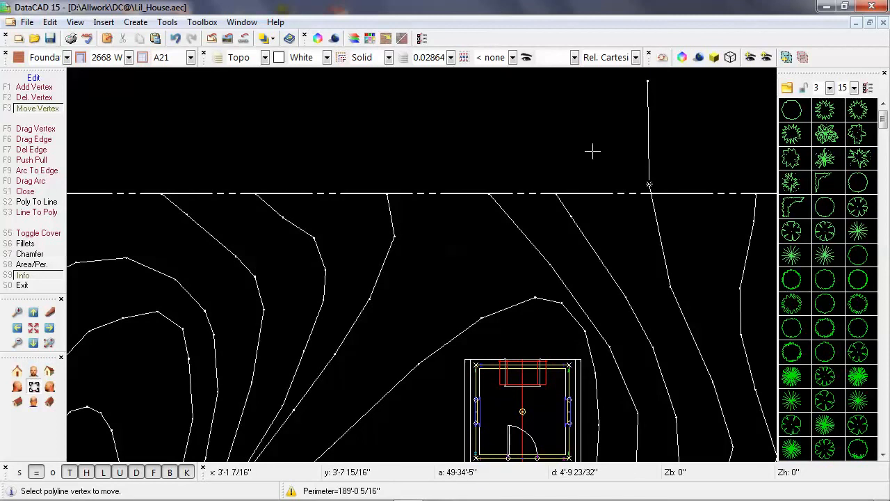
{"action": "mouse_move", "coordinate": [589, 168]}
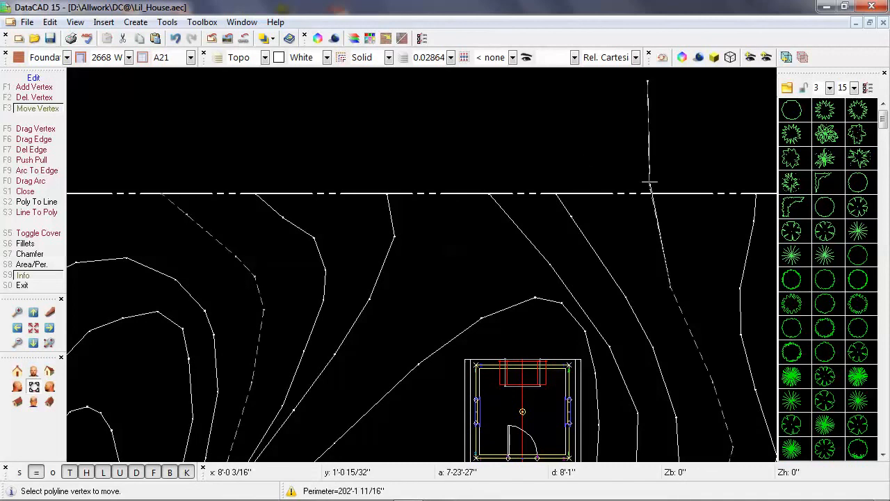
{"action": "mouse_move", "coordinate": [648, 187]}
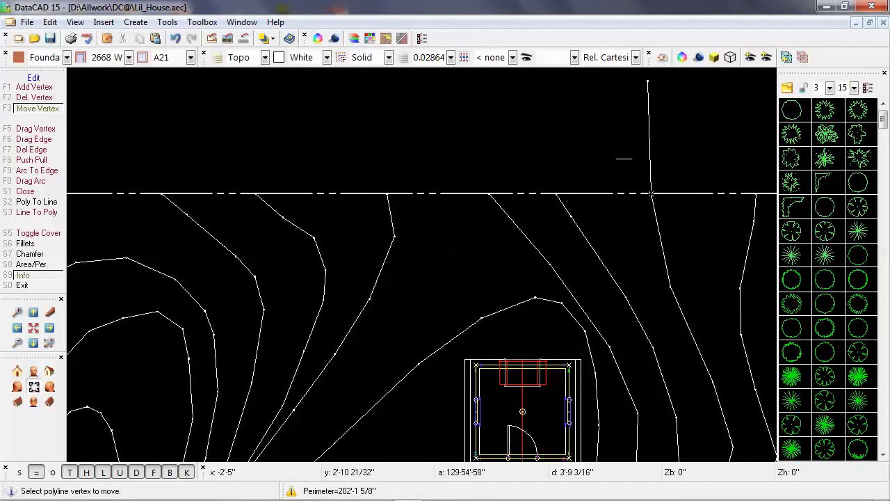
{"action": "mouse_move", "coordinate": [648, 112]}
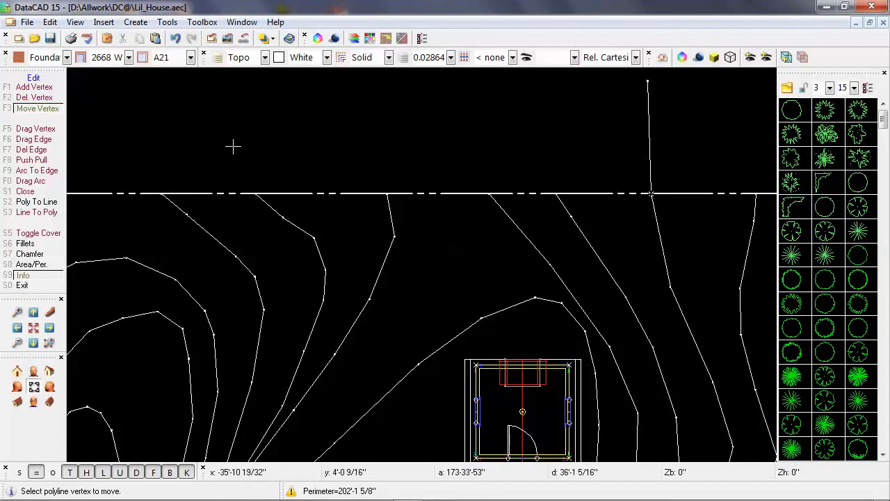
{"action": "mouse_move", "coordinate": [95, 146]}
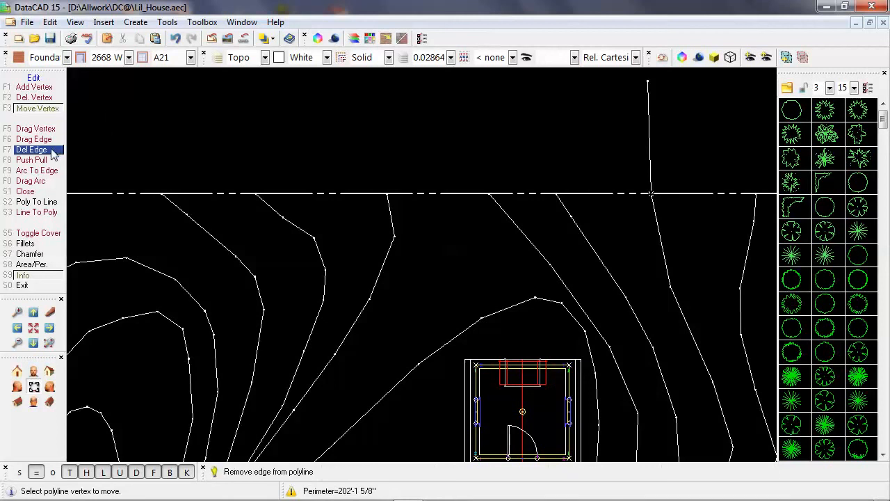
Step: Switch to Del Edge to remove an overhanging contour edge past the property line
{"action": "left_click", "coordinate": [30, 150]}
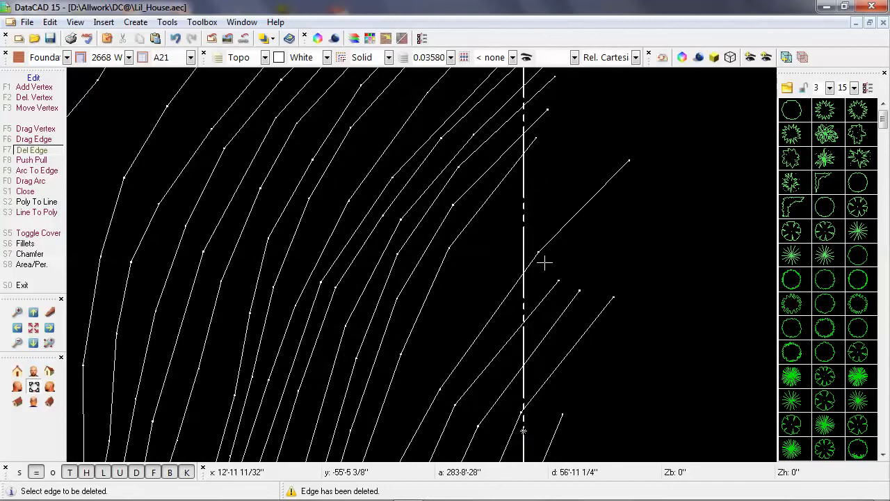
{"action": "mouse_move", "coordinate": [629, 160]}
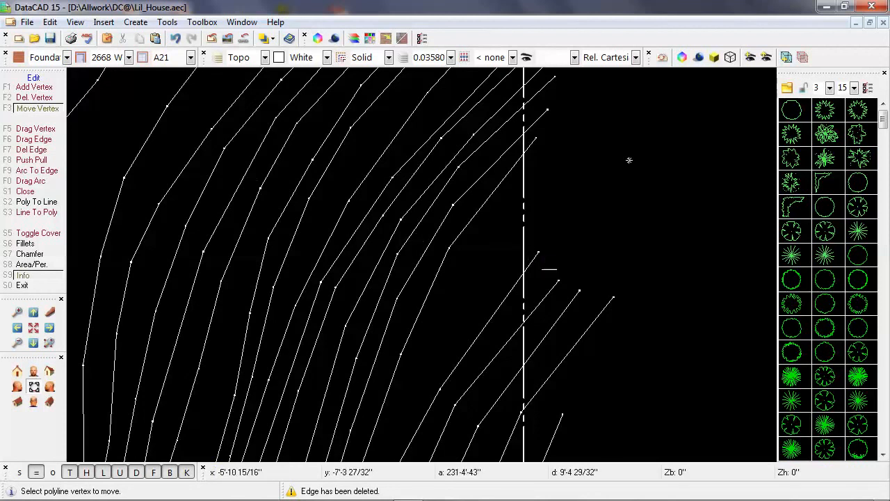
{"action": "mouse_move", "coordinate": [522, 278]}
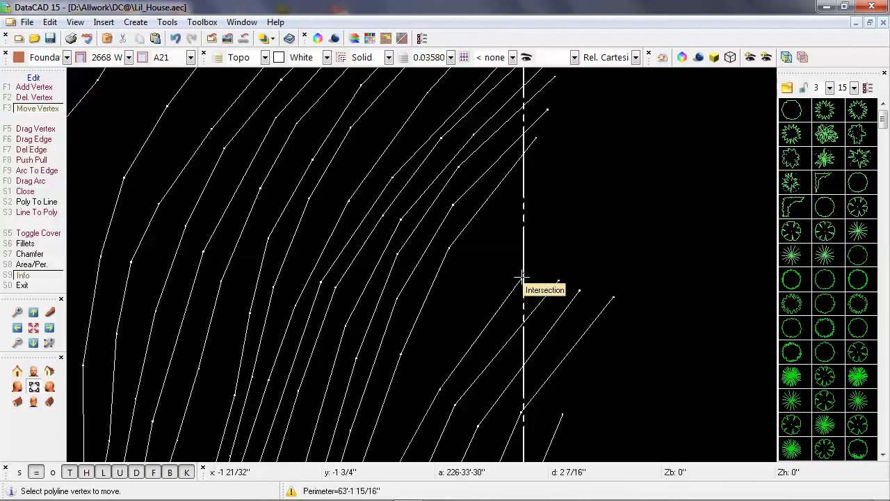
{"action": "mouse_move", "coordinate": [582, 288]}
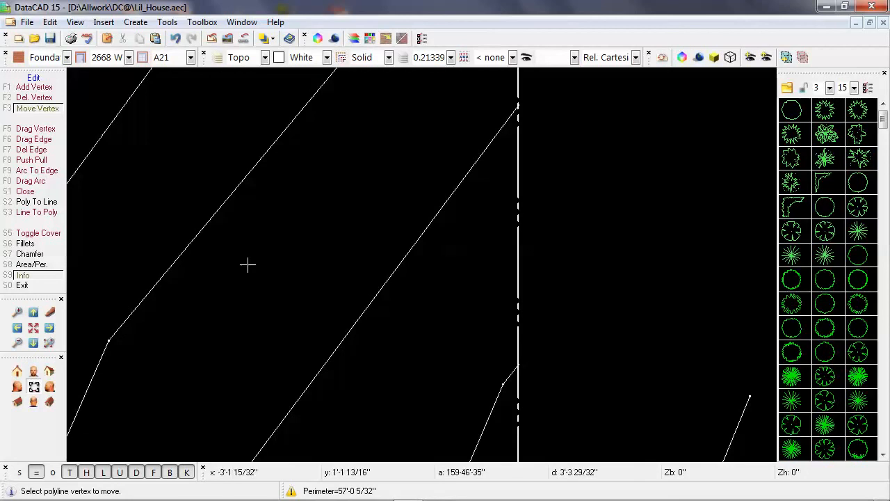
Step: Delete the contour vertex lying beyond the vertical property line with Del Vertex
{"action": "left_click", "coordinate": [33, 86]}
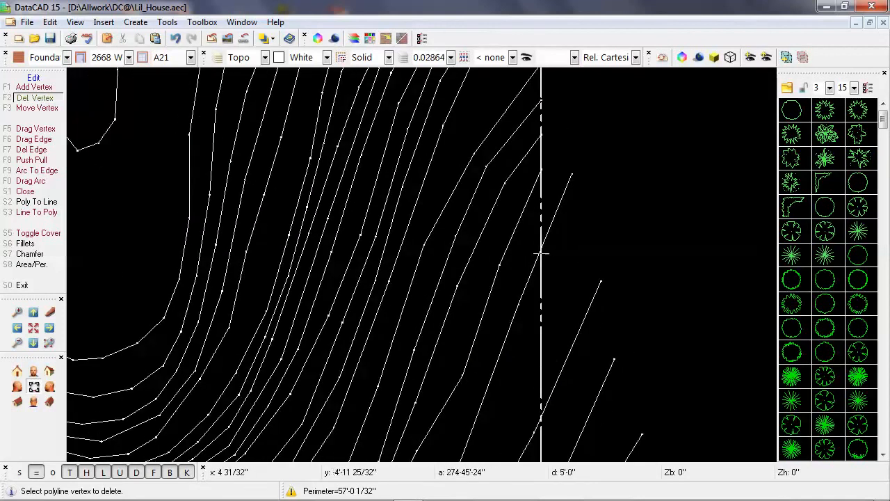
{"action": "left_click", "coordinate": [36, 169]}
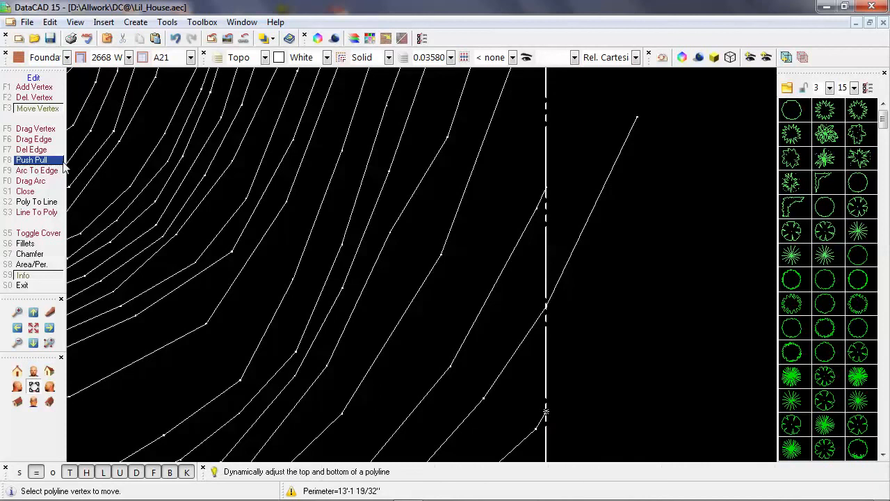
{"action": "mouse_move", "coordinate": [30, 150]}
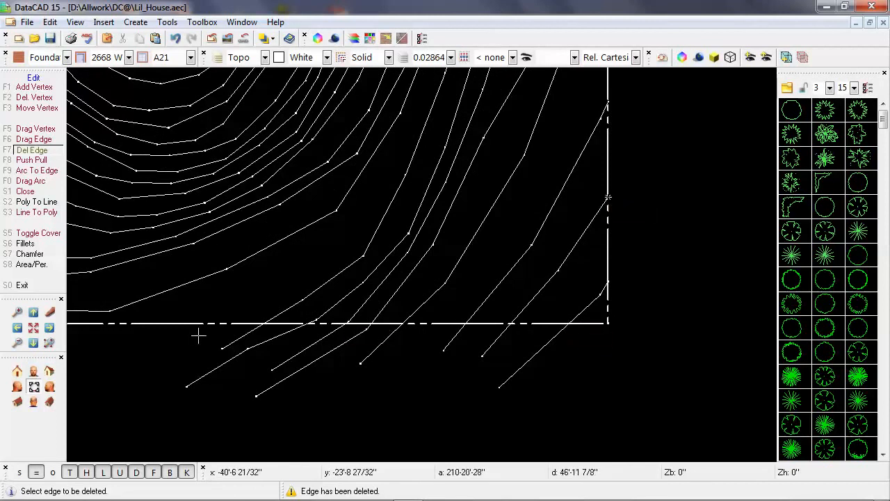
{"action": "mouse_move", "coordinate": [396, 188]}
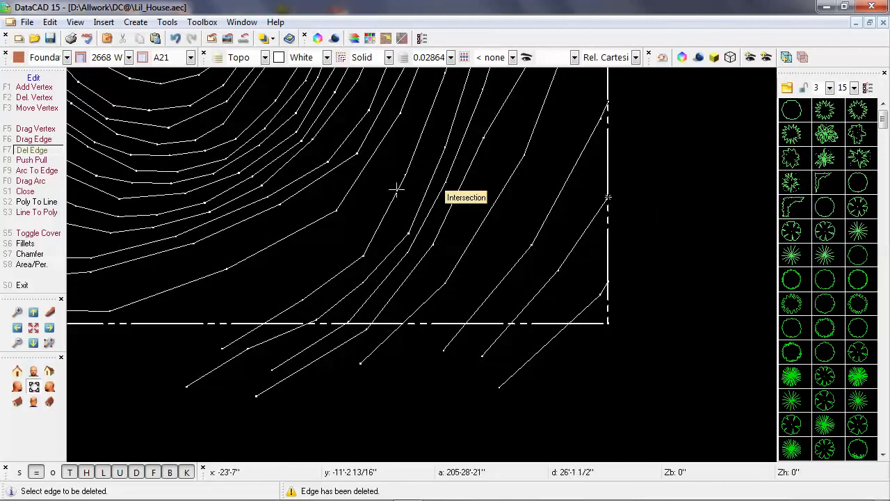